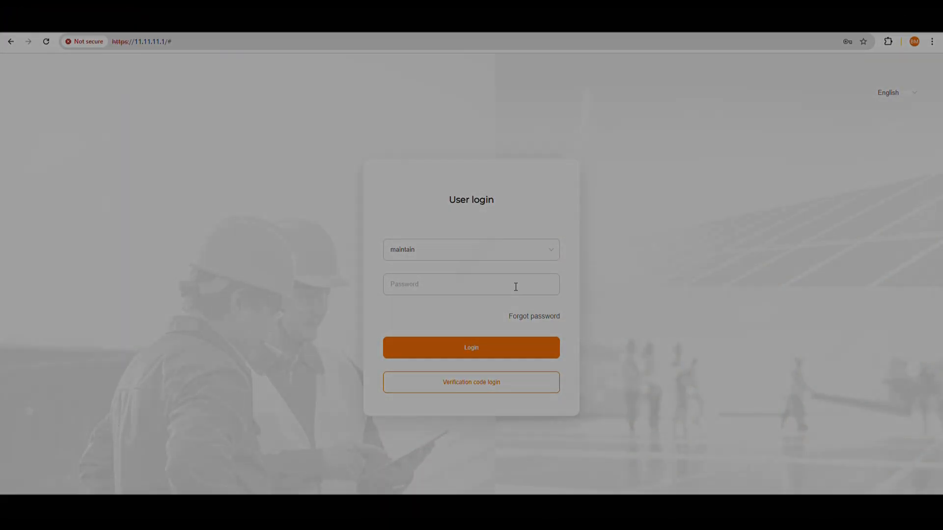
# Step: Log in to the data logger as the maintain user with its password
pyautogui.write('•••')
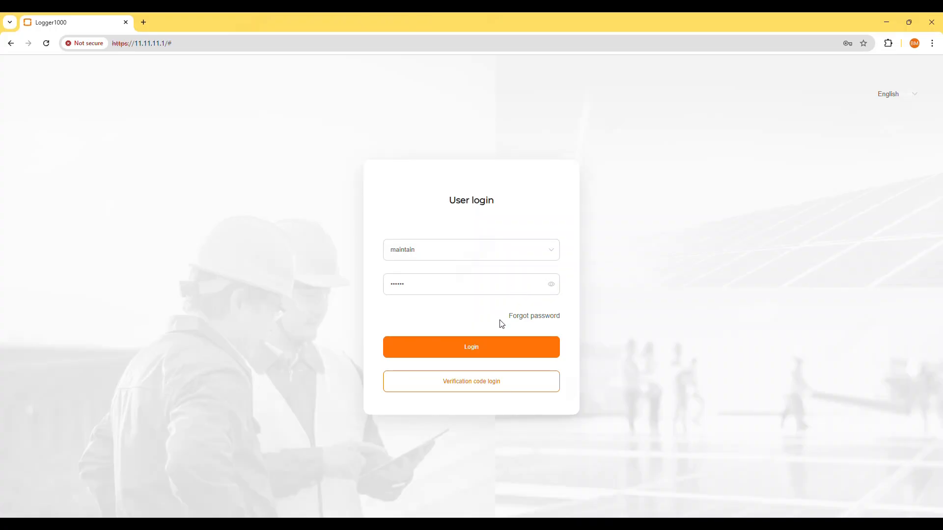
pyautogui.click(471, 347)
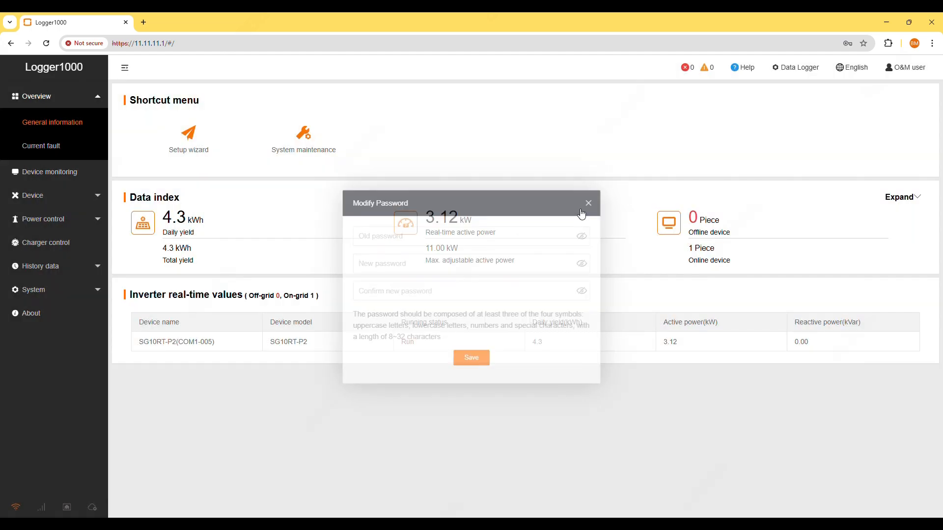
# Step: Dismiss the password prompt and view MODBUS RTU forwarding, COM2 at 200 ms delay
pyautogui.click(589, 202)
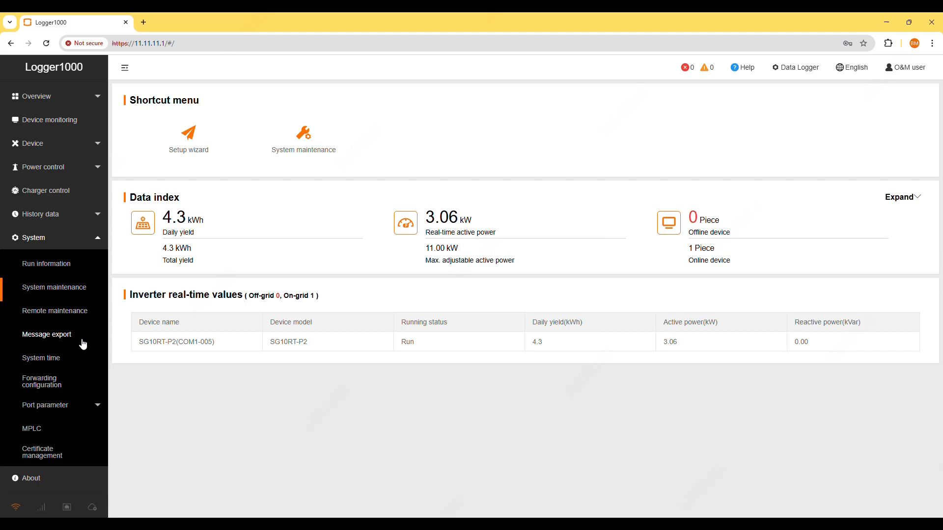
pyautogui.moveTo(57, 391)
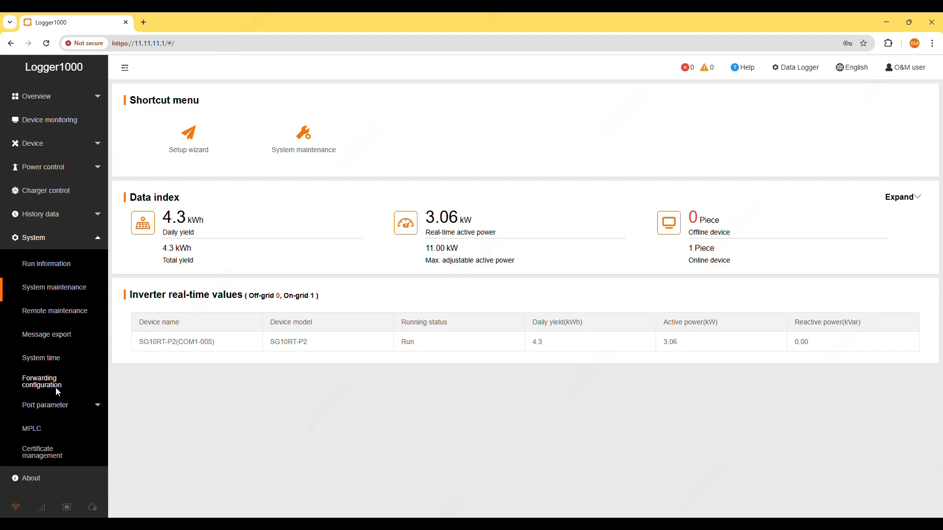
pyautogui.click(41, 381)
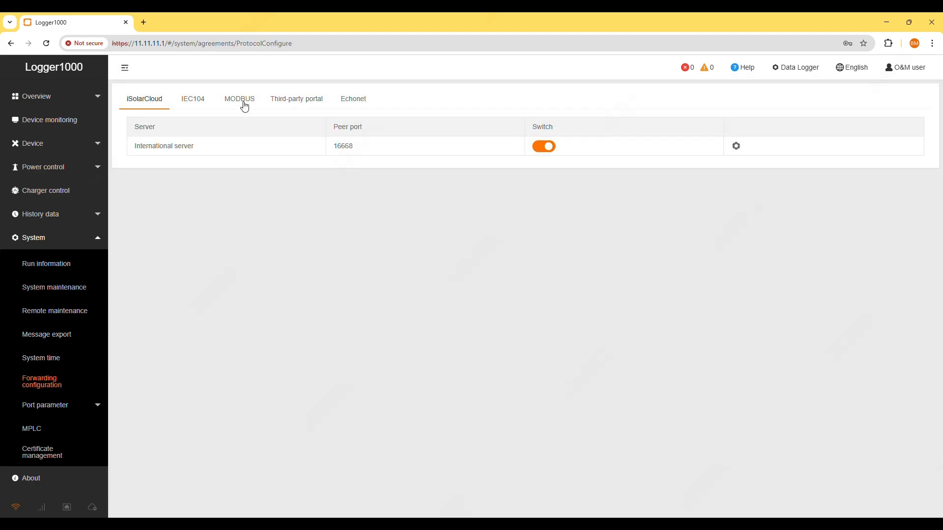
pyautogui.click(239, 98)
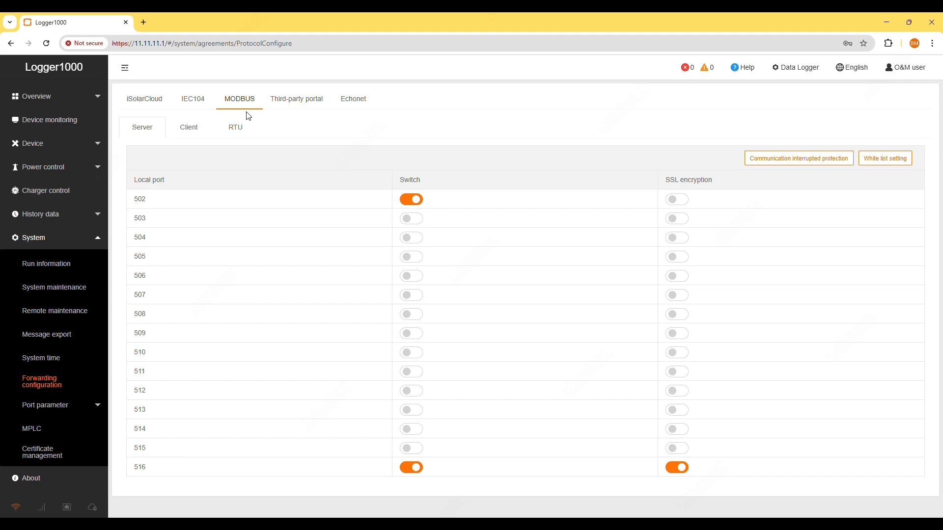
pyautogui.click(235, 126)
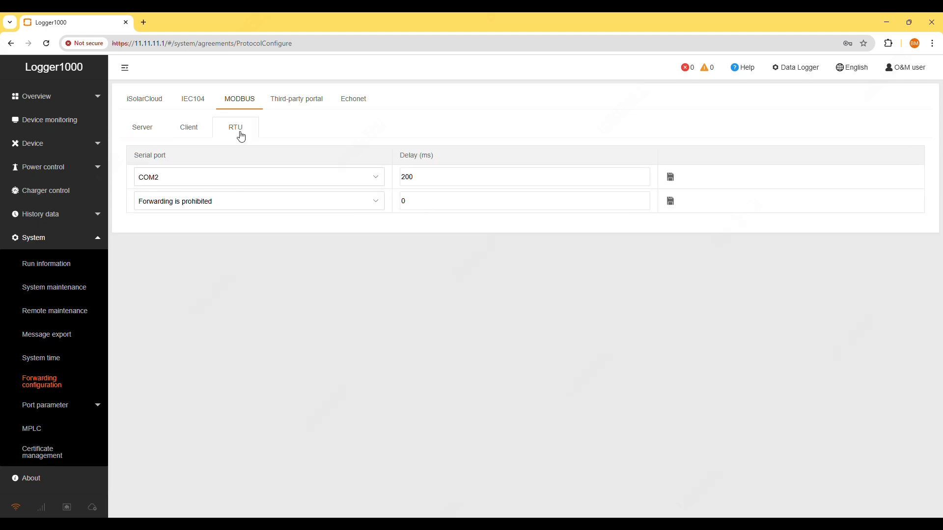
pyautogui.click(258, 175)
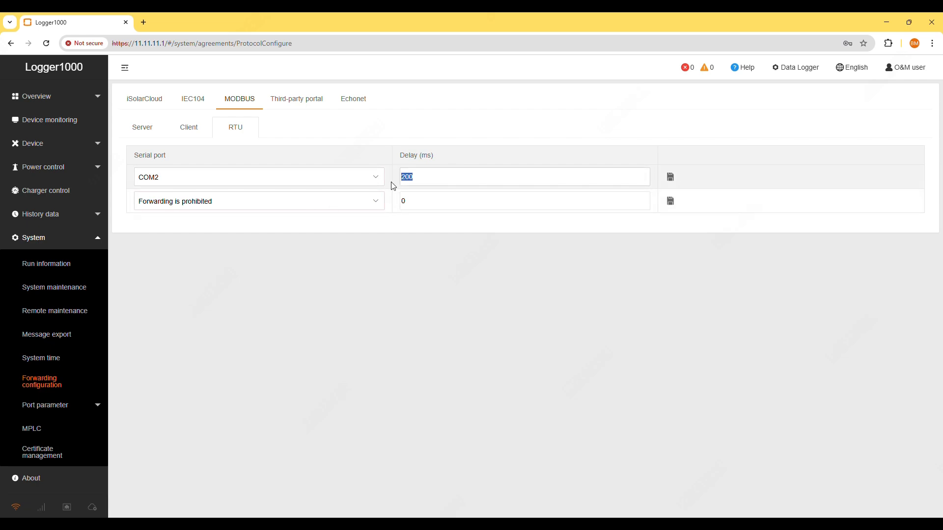
pyautogui.click(616, 176)
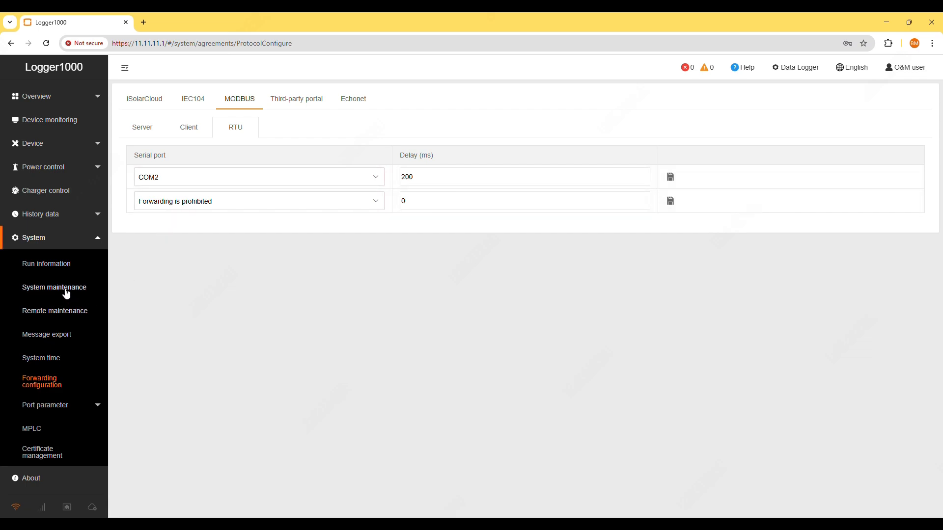
pyautogui.moveTo(66, 298)
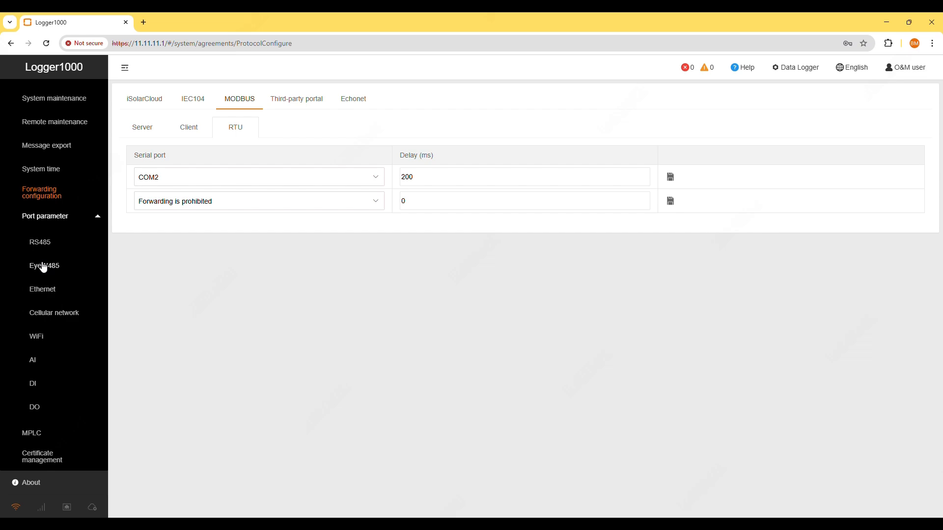
# Step: View the RS485 port parameters: COM1–COM3 at 9600 baud, no parity, one stop bit
pyautogui.click(40, 242)
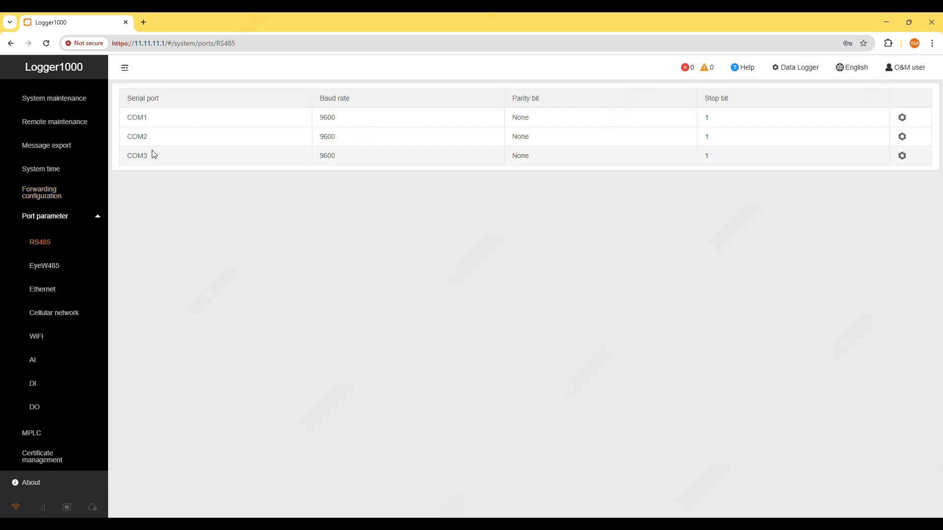
pyautogui.moveTo(459, 144)
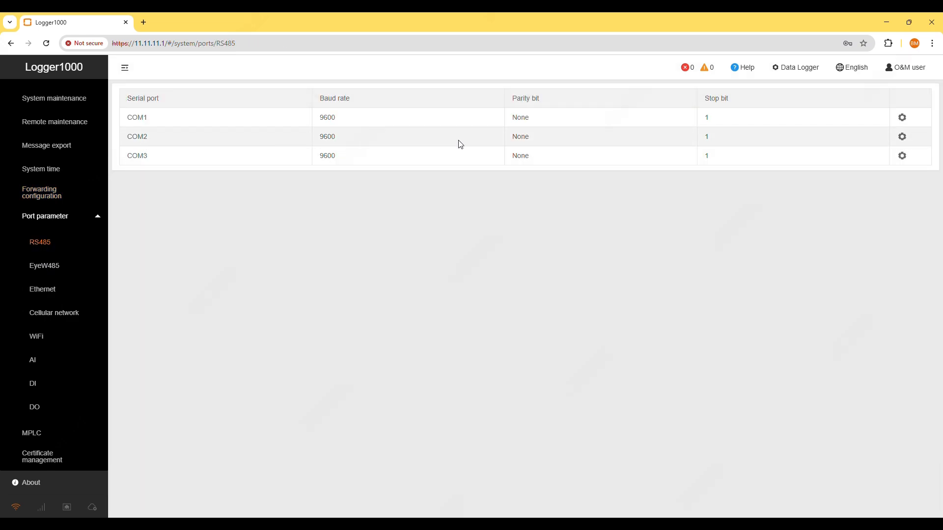
pyautogui.moveTo(826, 147)
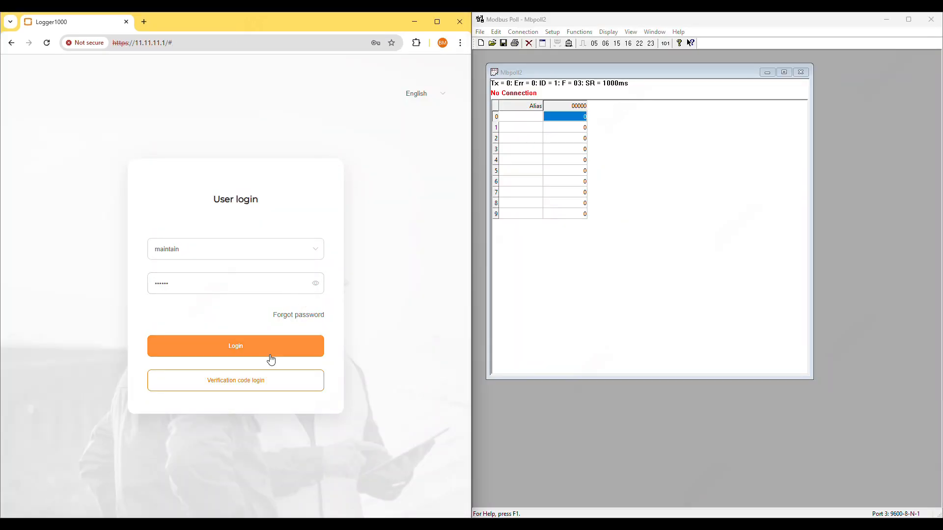
# Step: Log in again and view the SG10RT-P2 inverter's real-time phase A/B/C voltages
pyautogui.click(235, 346)
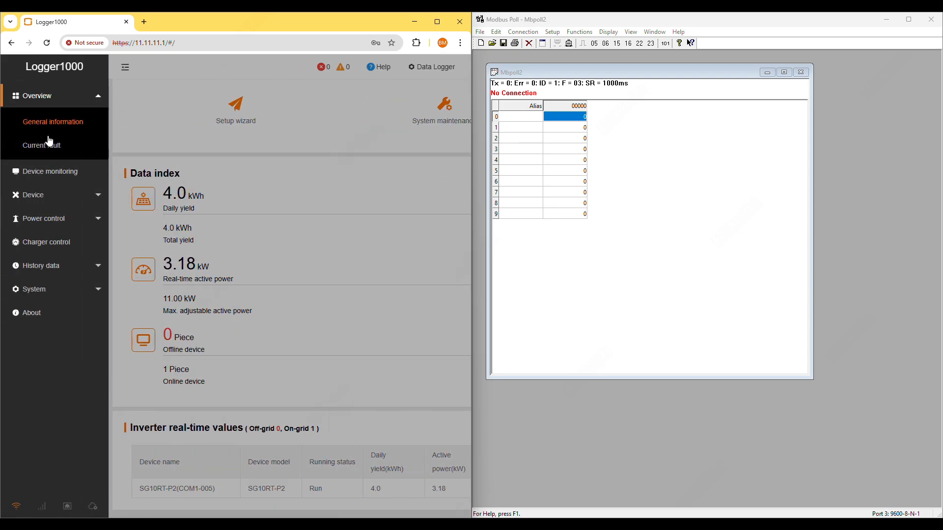
pyautogui.moveTo(59, 195)
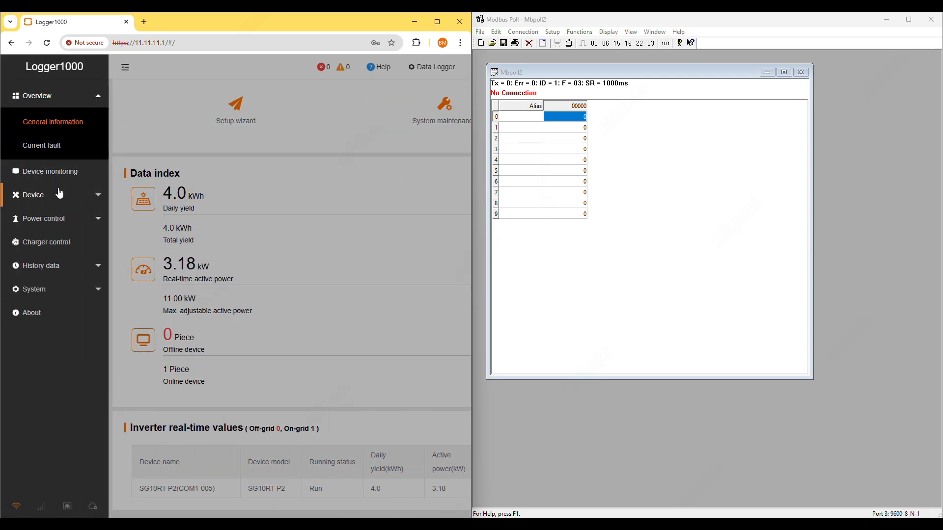
pyautogui.click(34, 195)
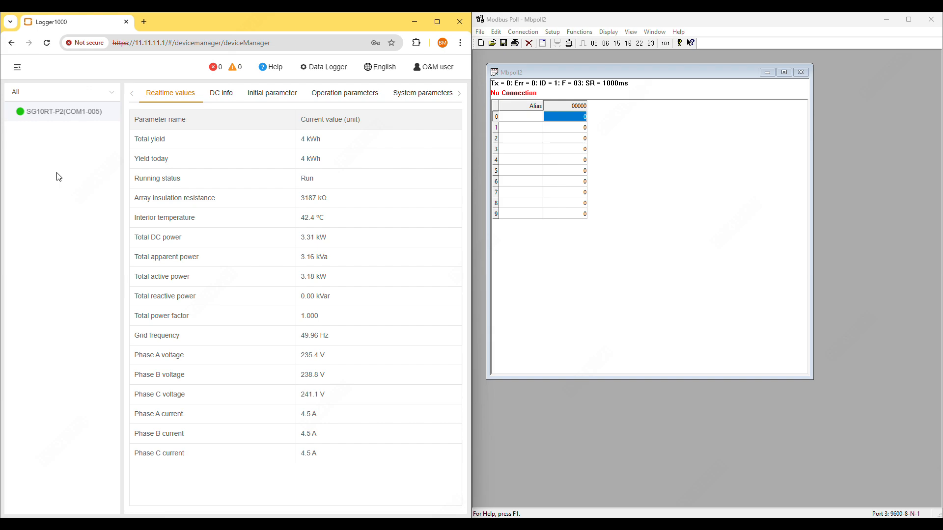
pyautogui.moveTo(291, 360)
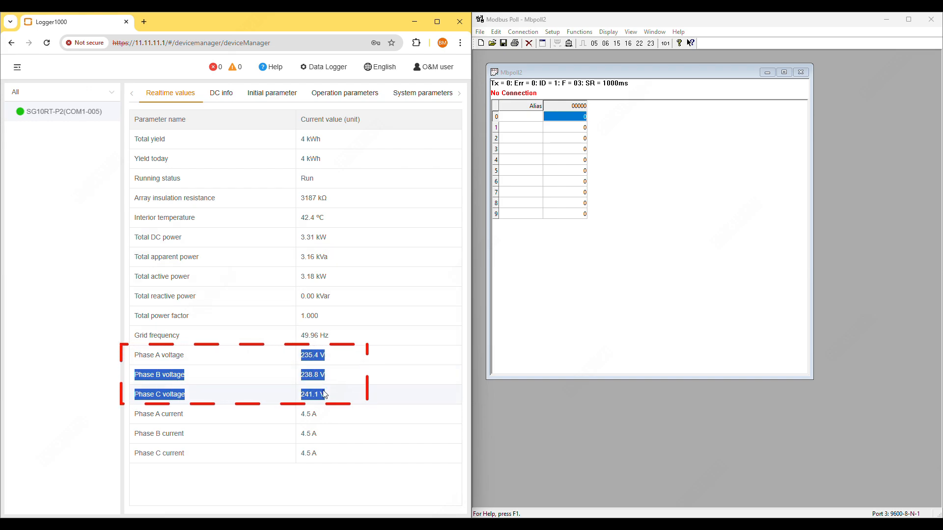
pyautogui.click(286, 381)
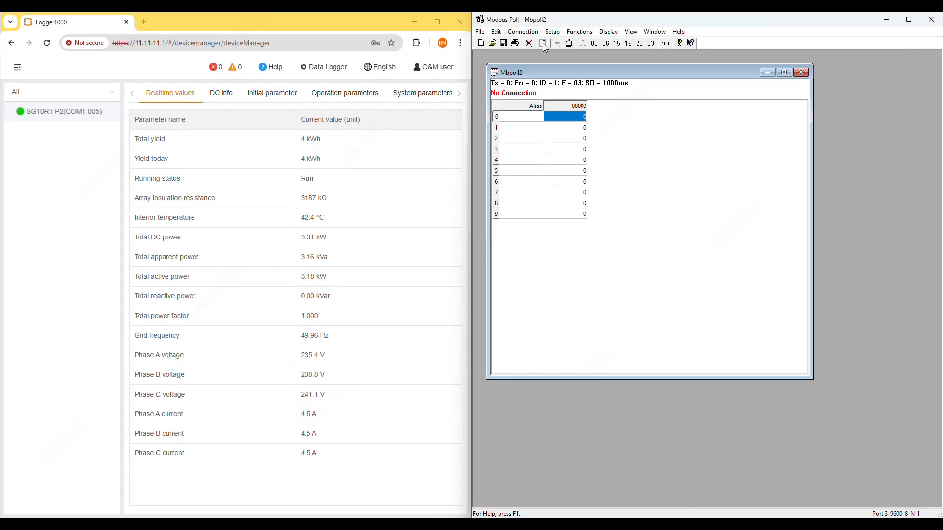
# Step: Connect Modbus Poll over serial COM3 at 9600 8-N-1 in RTU mode
pyautogui.click(544, 43)
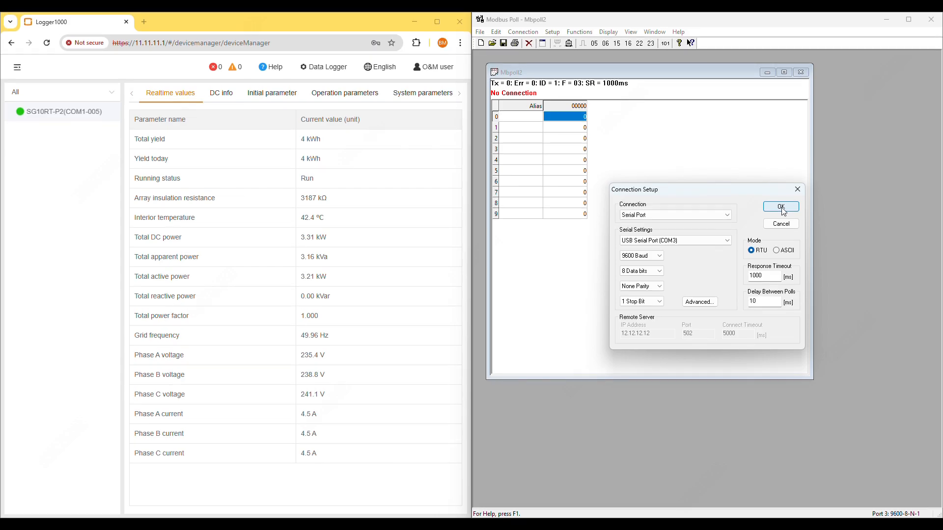
pyautogui.click(781, 207)
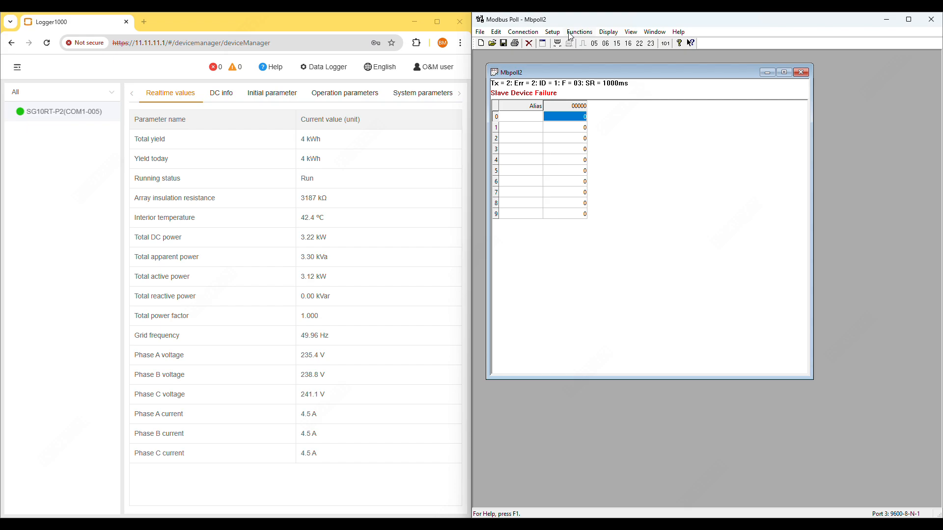
# Step: Set the read/write definition function to 04 Read Input Registers (3x)
pyautogui.click(551, 31)
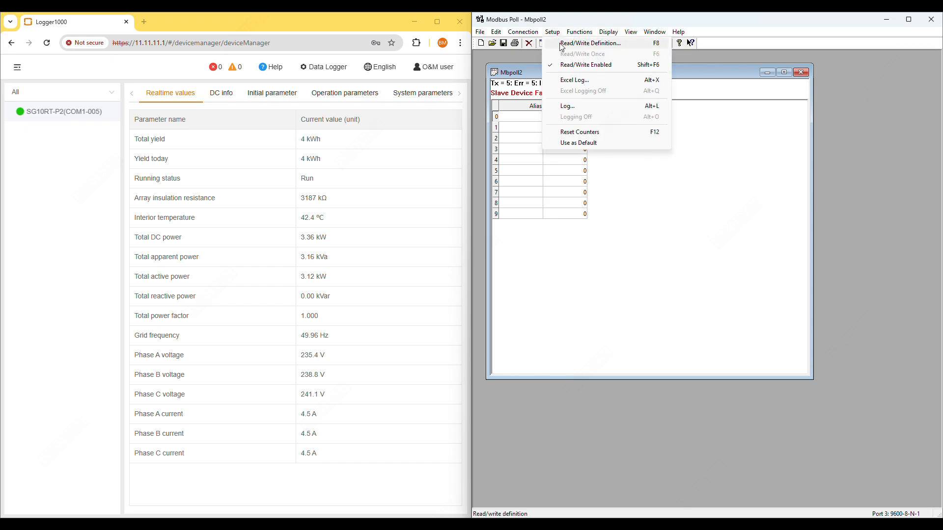
pyautogui.click(591, 42)
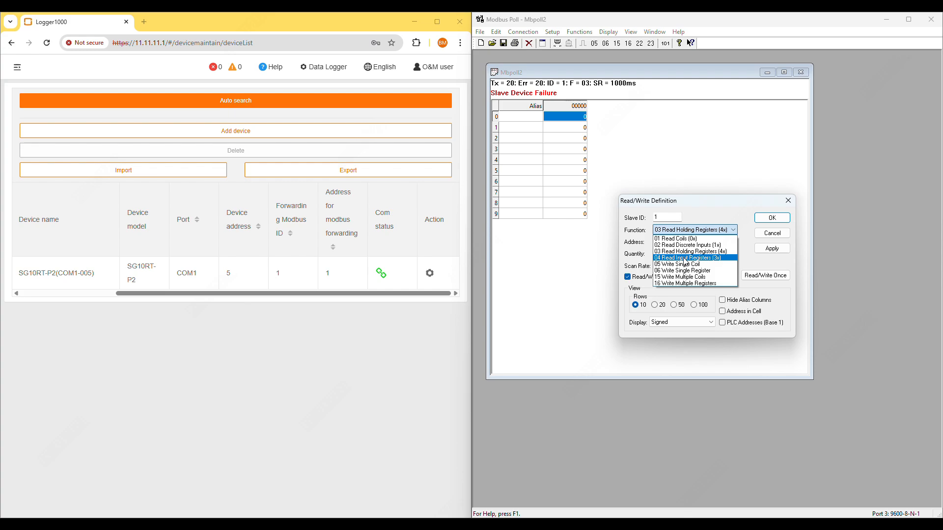
pyautogui.click(682, 258)
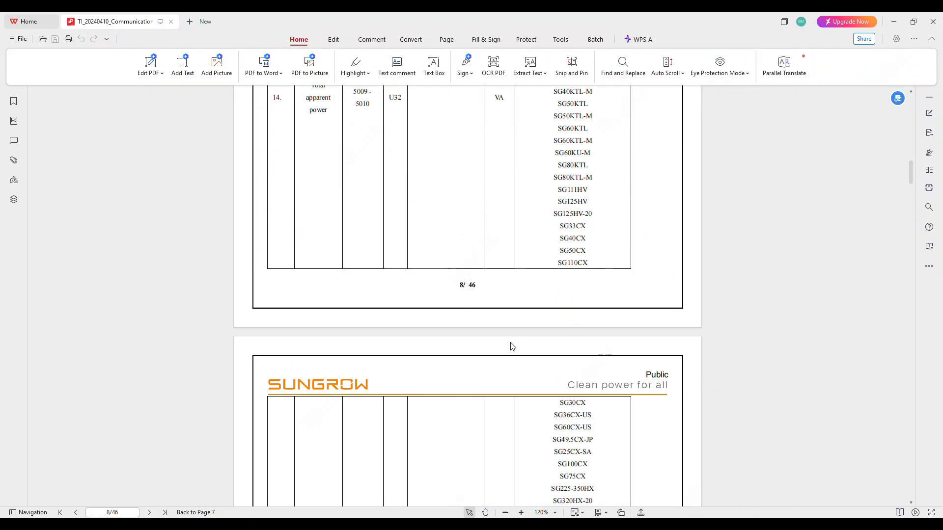
# Step: Scroll the protocol PDF's register table toward the phase voltage addresses
pyautogui.scroll(-3)
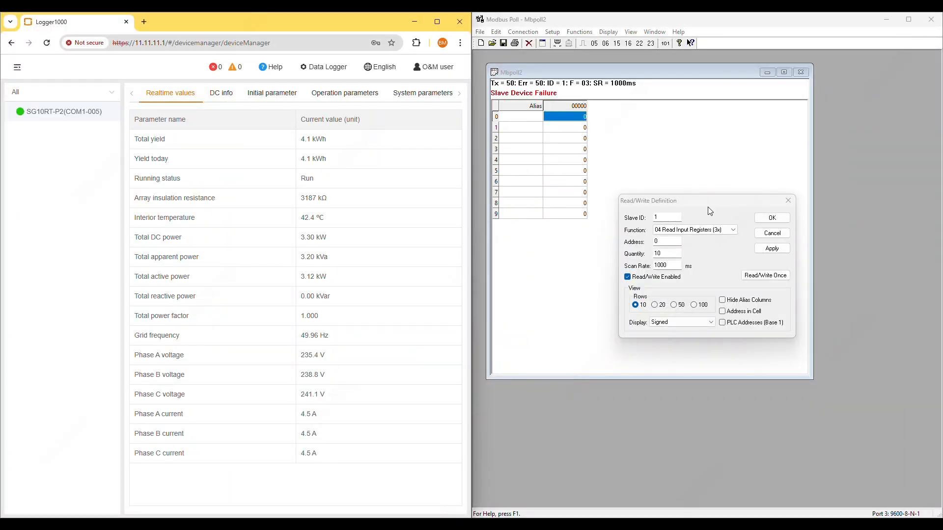
# Step: Read 3 unsigned input registers from address 5018, returning 2354, 2388 and 2411
pyautogui.click(665, 242)
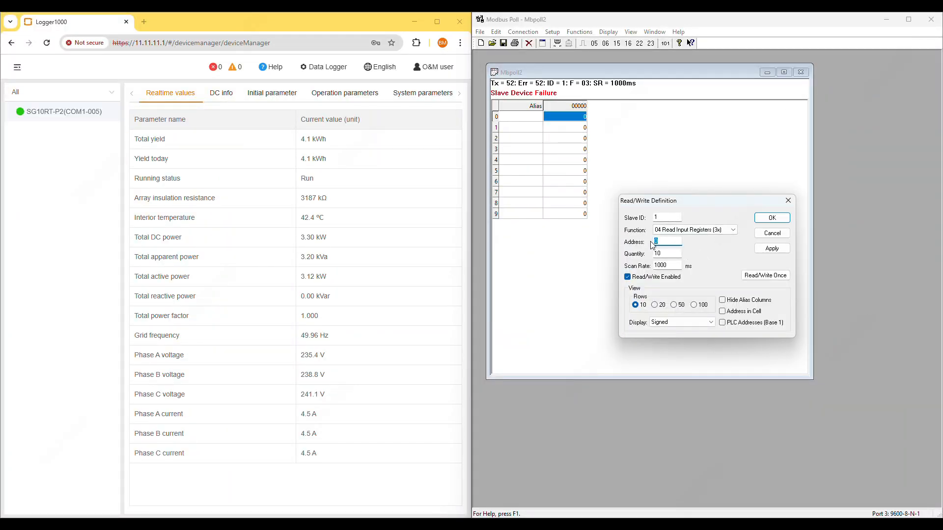
pyautogui.write('5018')
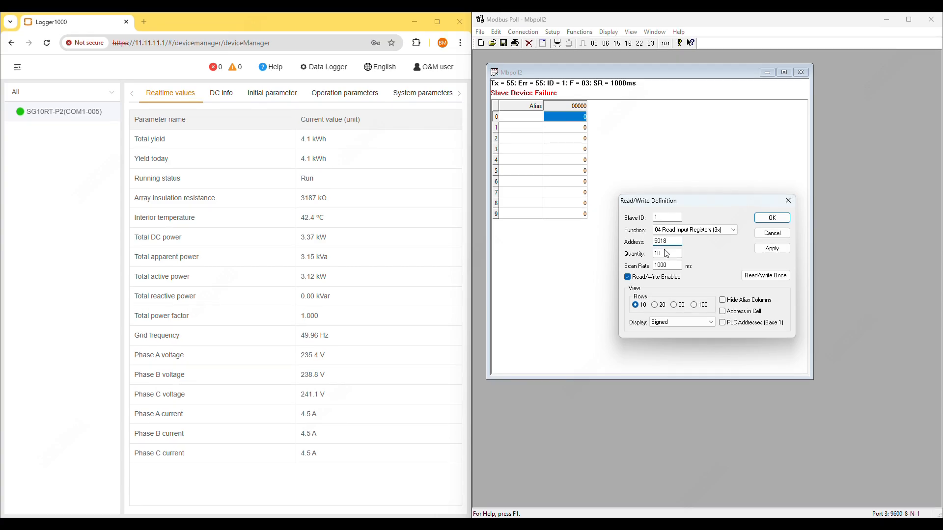
pyautogui.write('3')
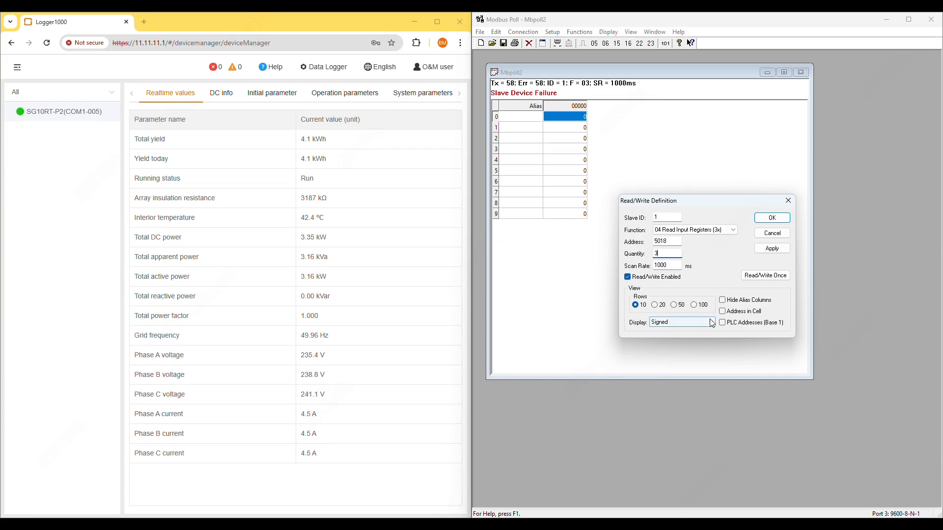
pyautogui.click(682, 322)
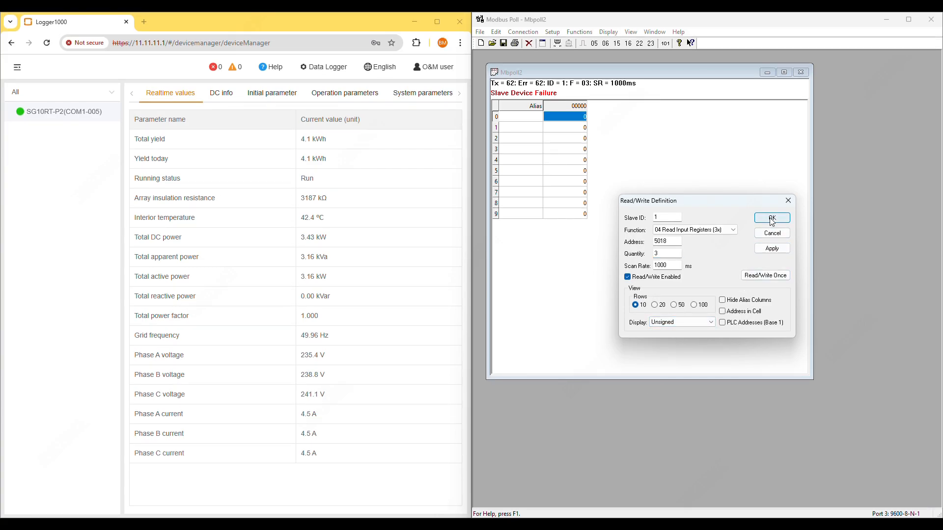
pyautogui.click(772, 218)
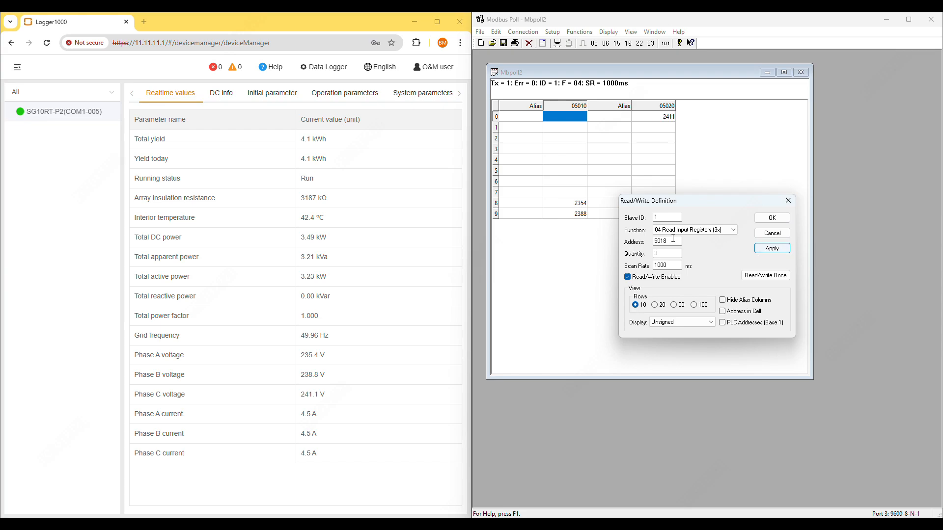